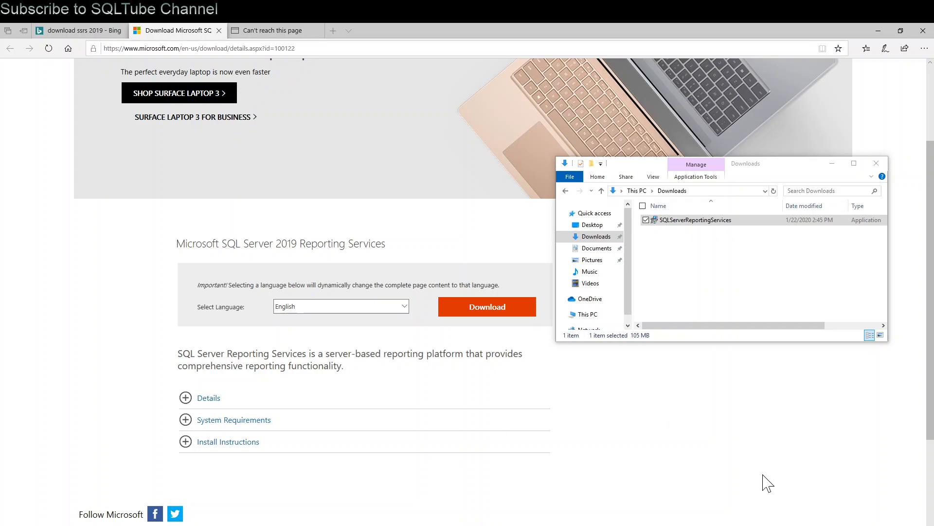
Launch the SSRS 2019 installer, keep the Evaluation edition and accept the license terms
right_click(694, 220)
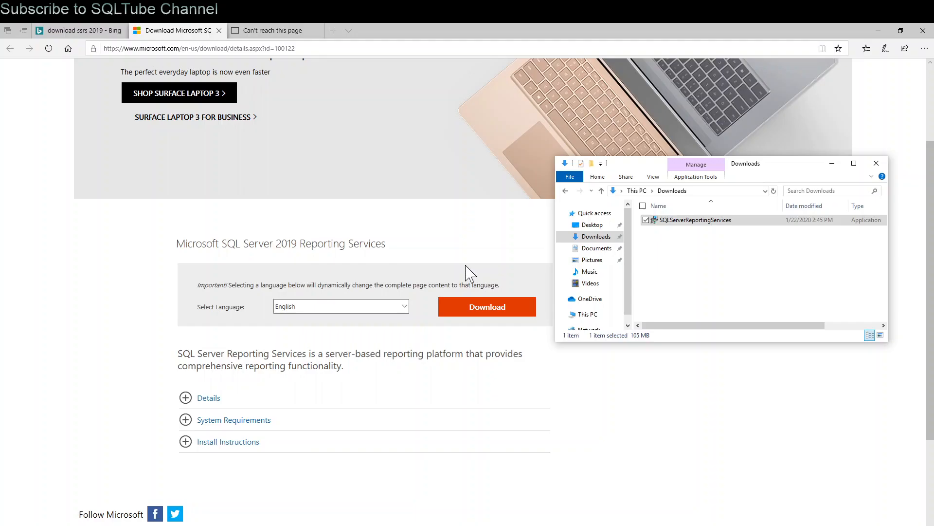
mouse_move(471, 273)
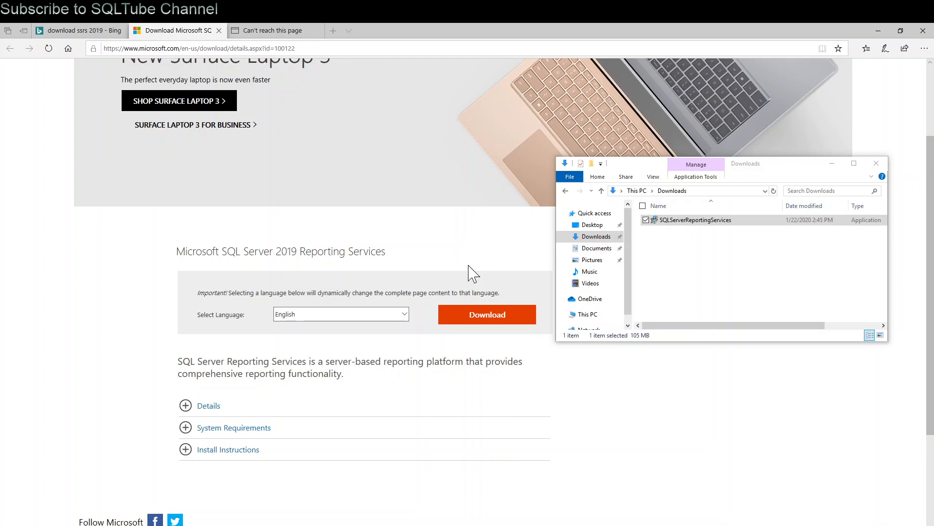
double_click(691, 220)
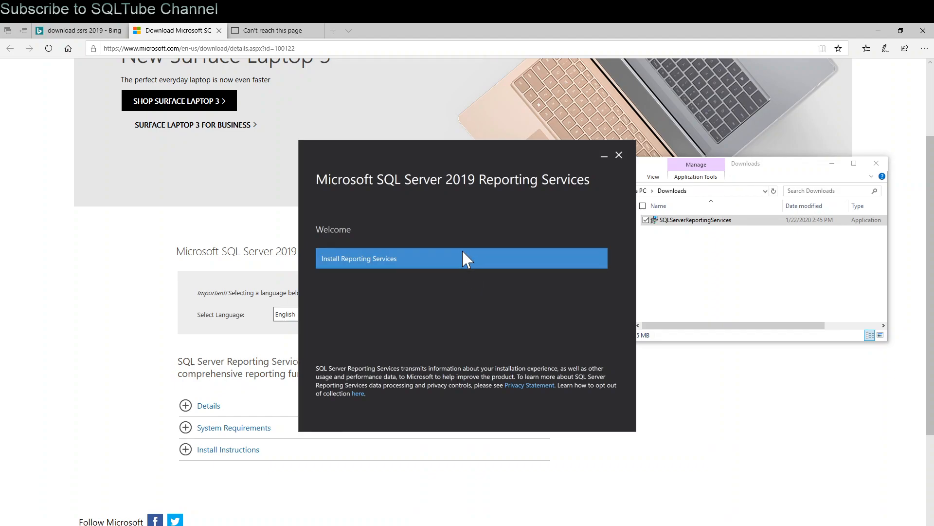
left_click(460, 258)
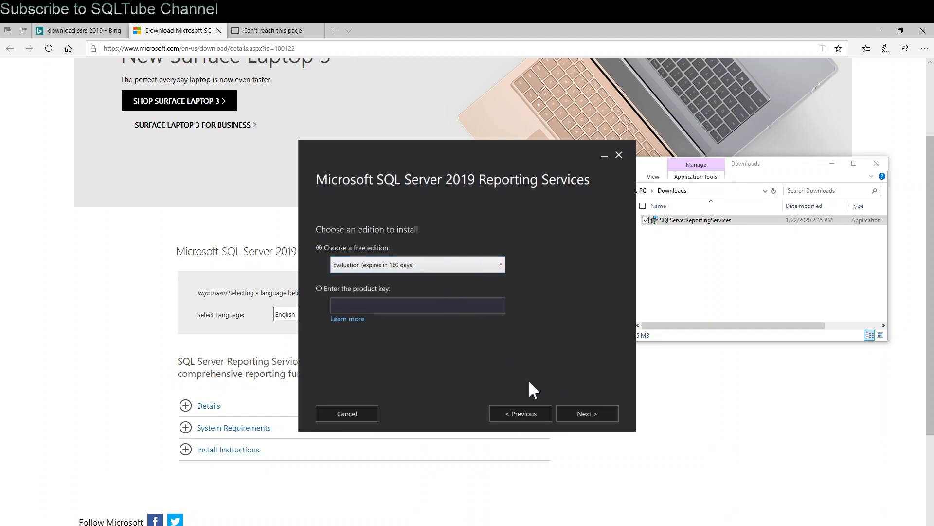
left_click(585, 413)
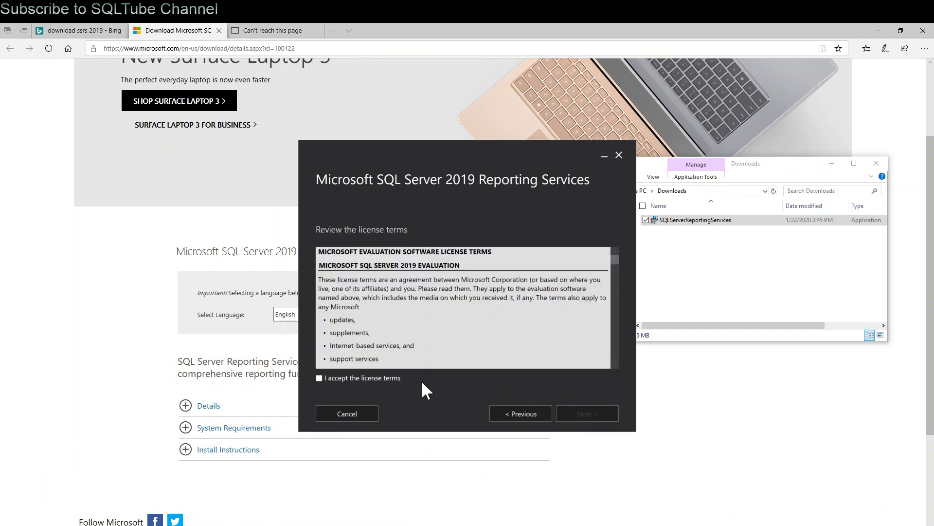
left_click(319, 377)
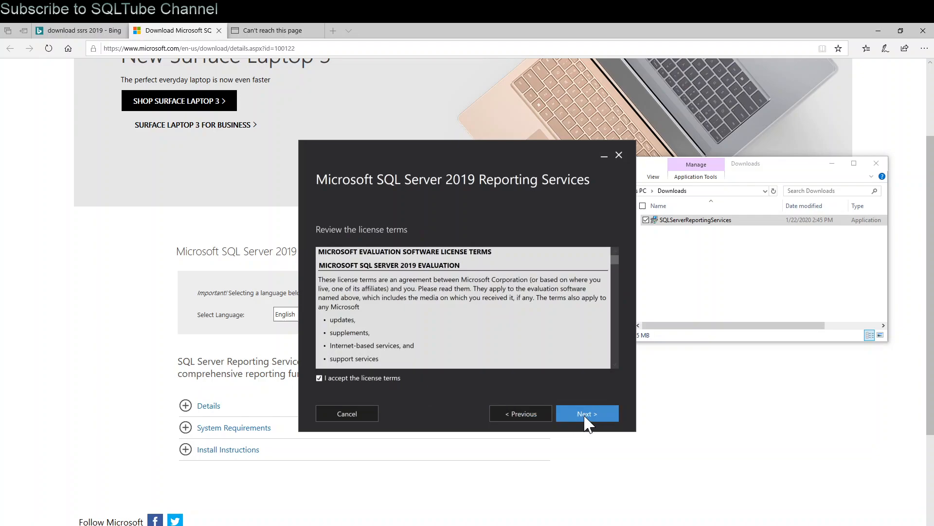
left_click(587, 413)
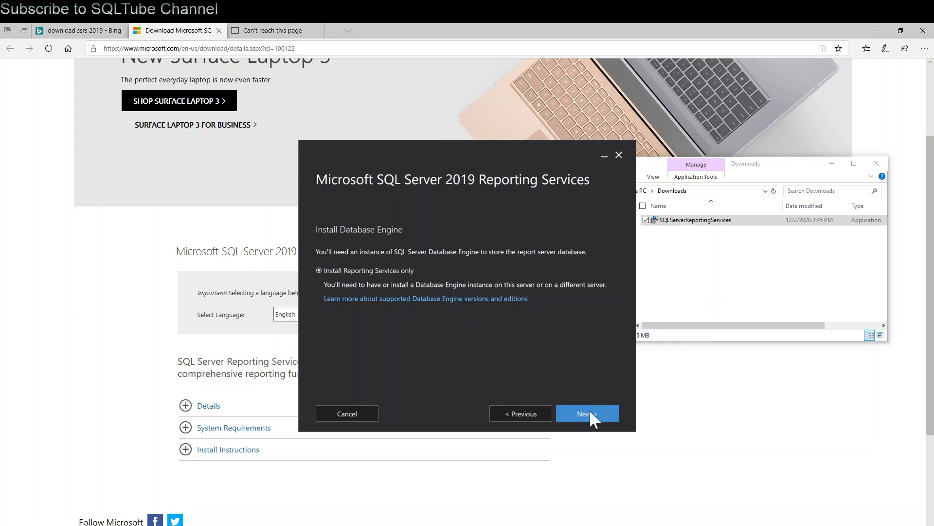
left_click(586, 413)
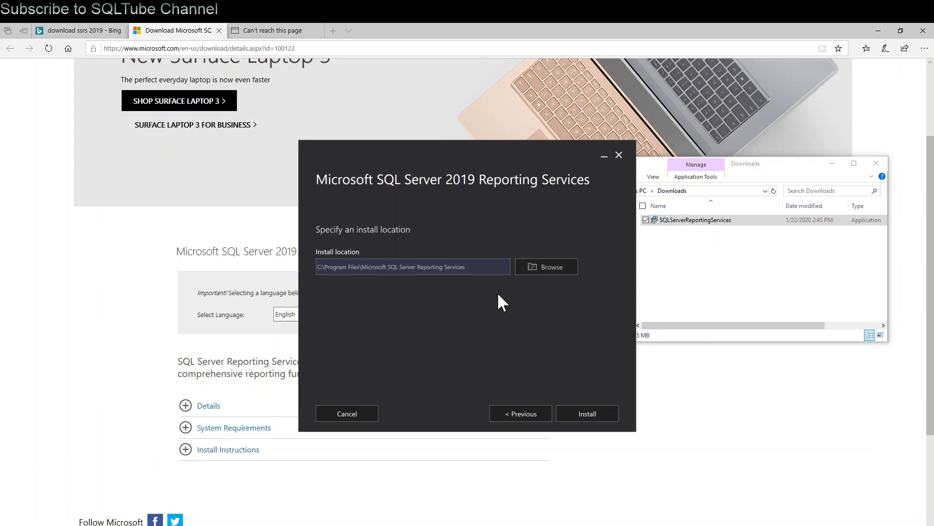
Install Reporting Services at the default location and wait for completion
left_click(586, 413)
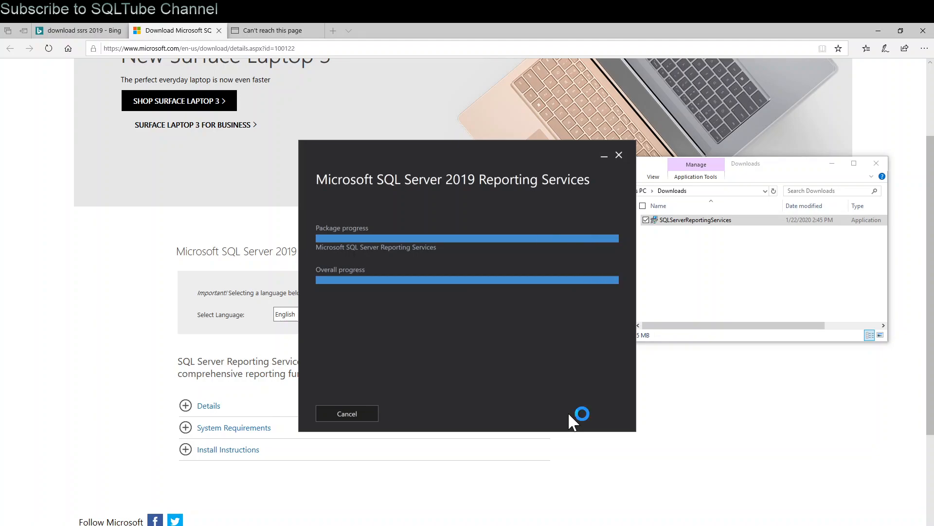
mouse_move(576, 412)
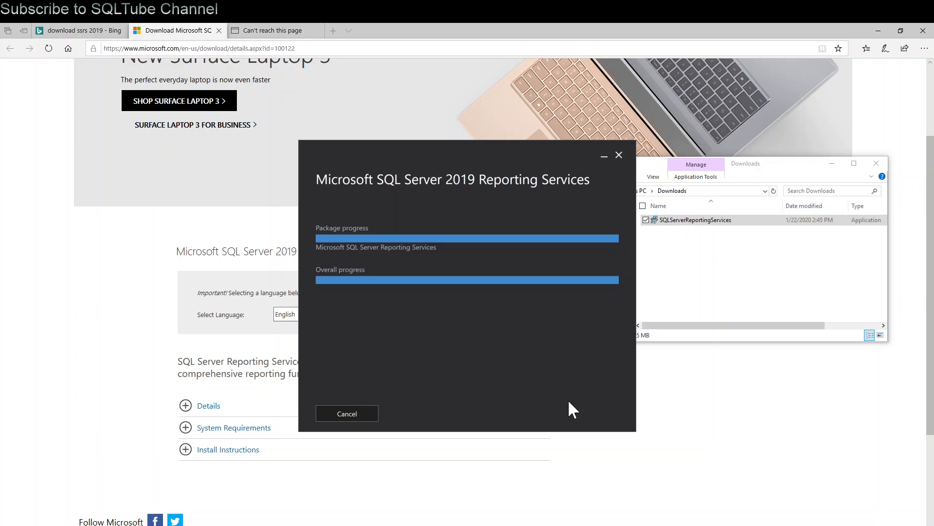
mouse_move(554, 351)
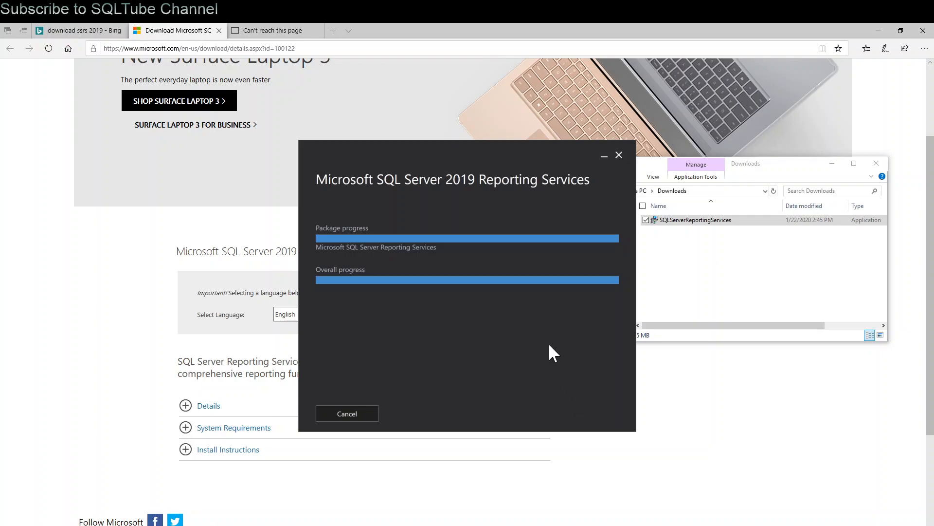
mouse_move(552, 351)
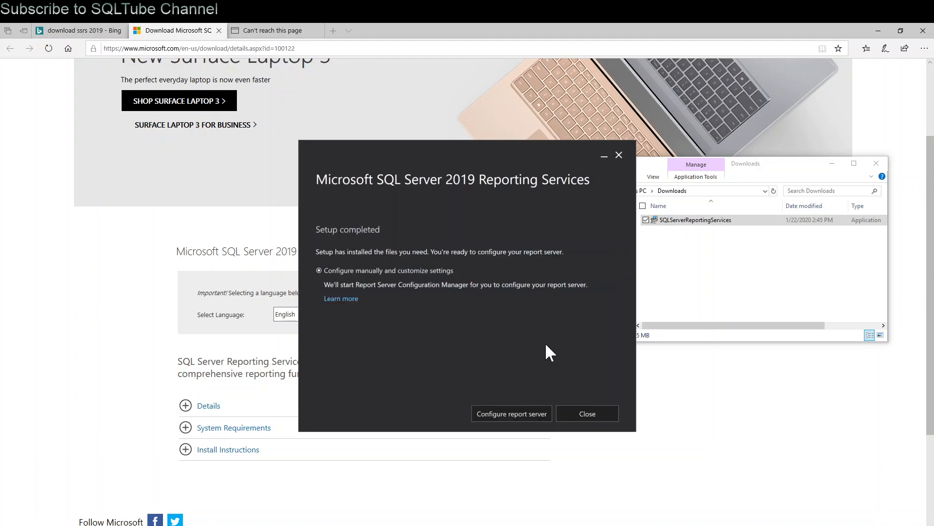
mouse_move(521, 350)
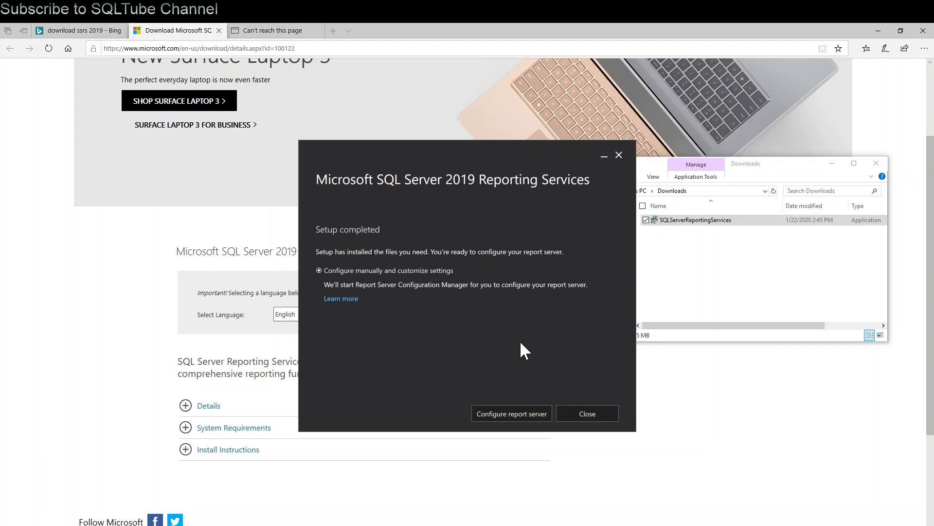
mouse_move(526, 344)
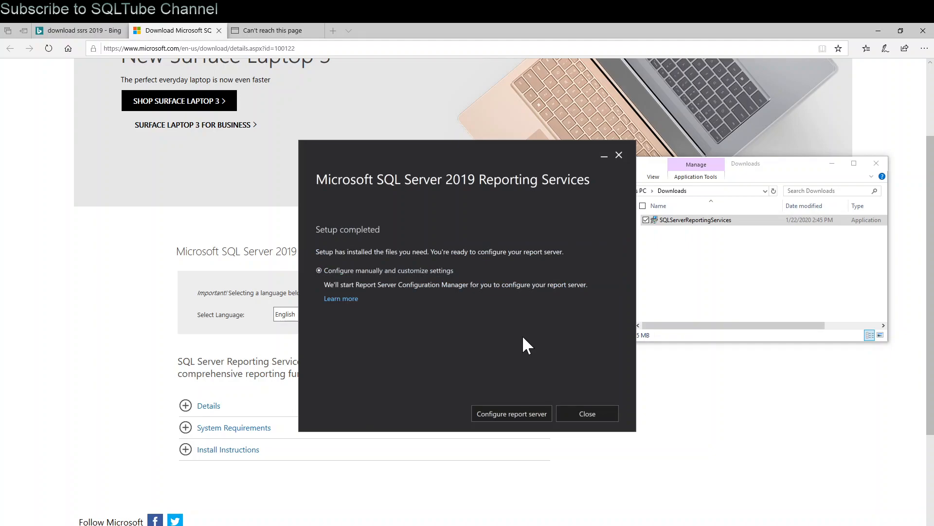
mouse_move(512, 413)
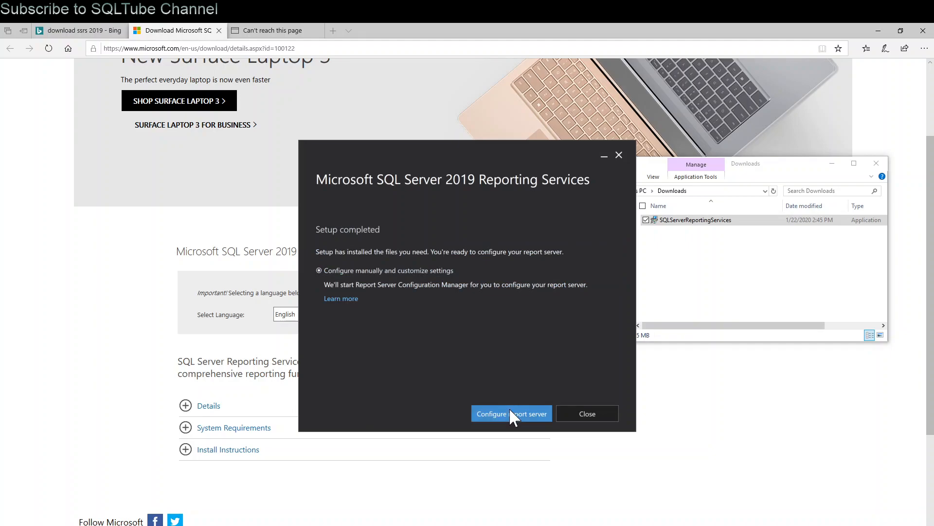
Launch report server configuration from the Setup completed page
left_click(511, 414)
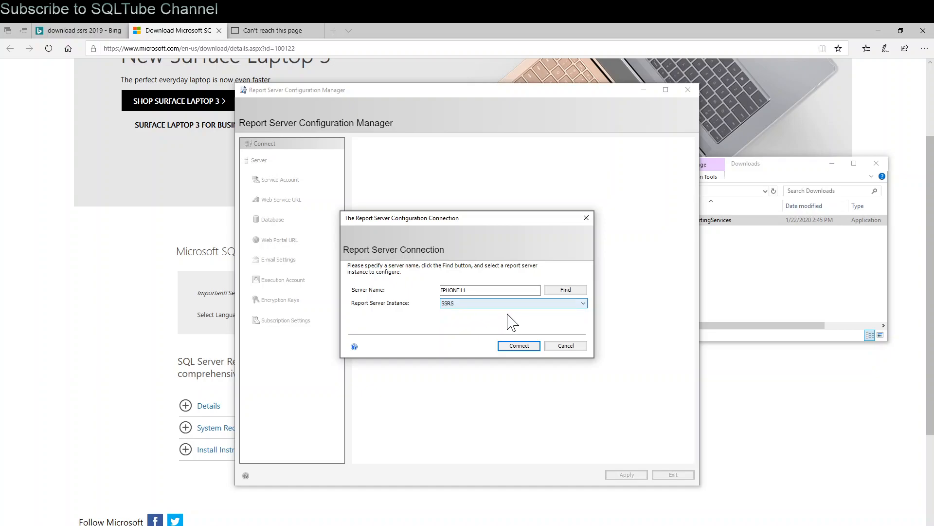
Connect to IPHONE11\SSRS and apply Network Service as the service account
left_click(518, 345)
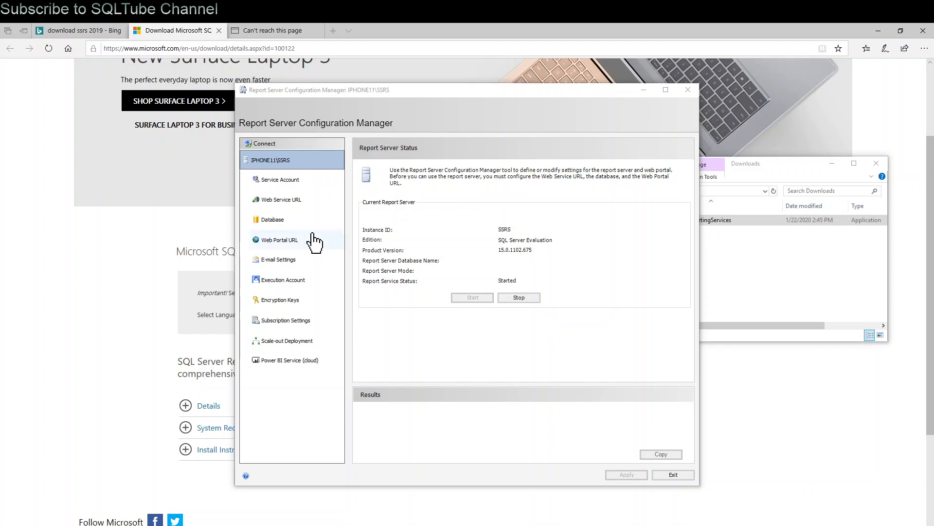
left_click(279, 179)
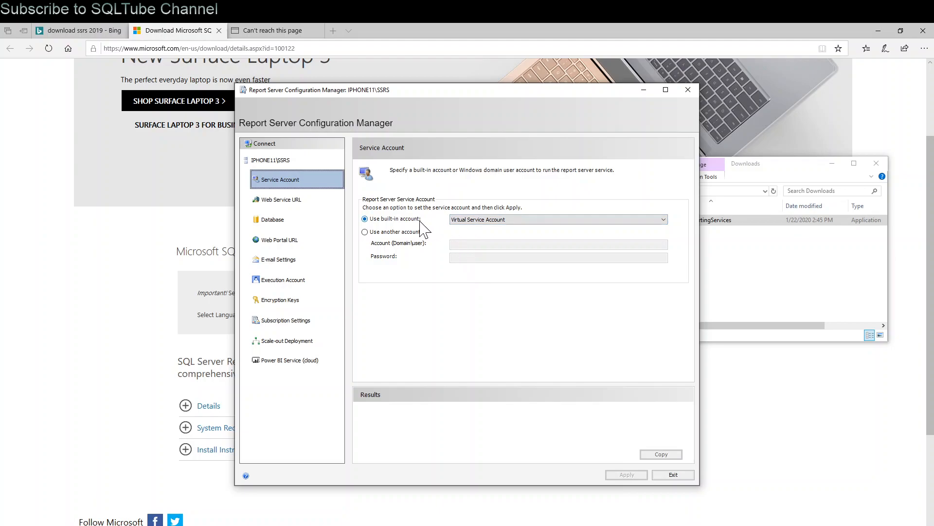
left_click(661, 219)
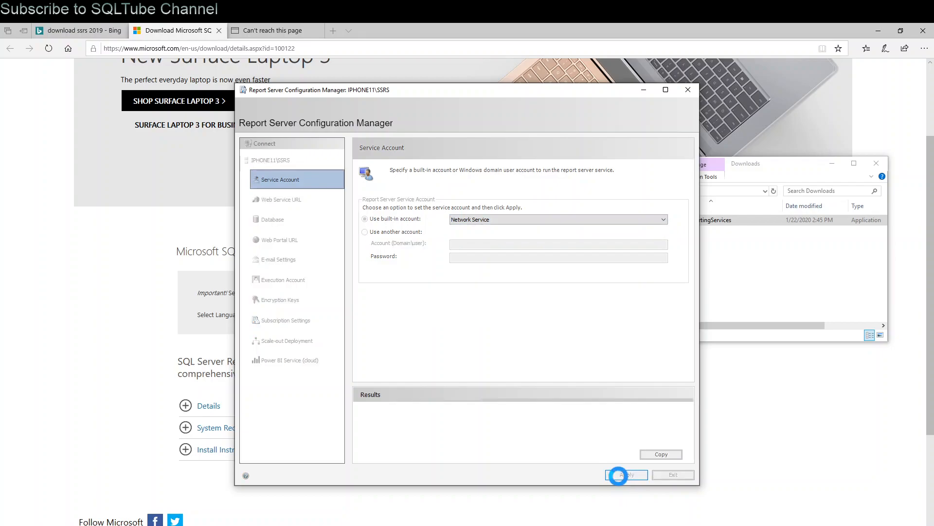
left_click(626, 475)
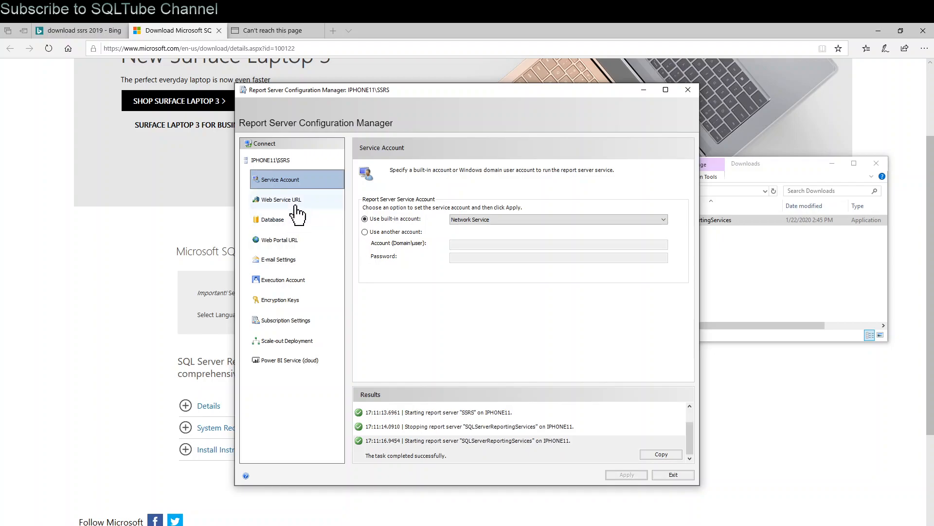
Apply the default Web Service URL: ReportServer virtual directory on port 80
left_click(280, 199)
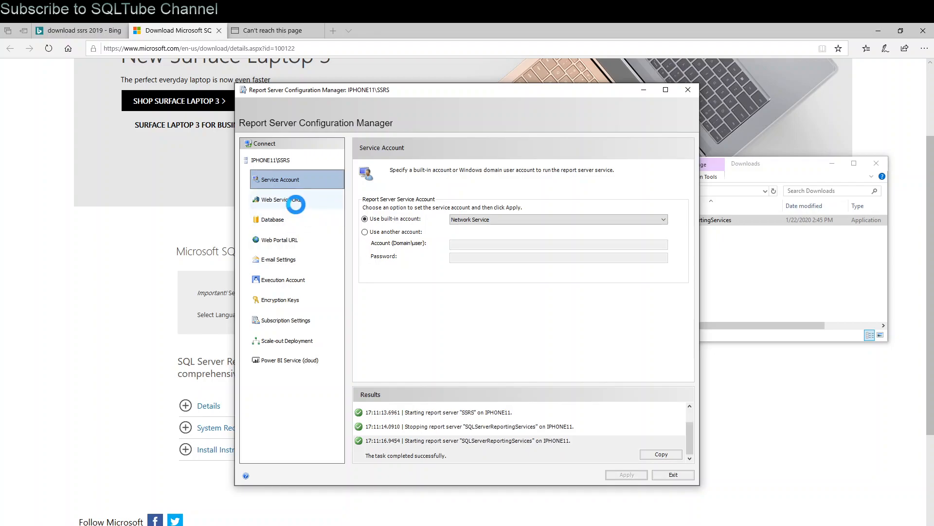
left_click(280, 199)
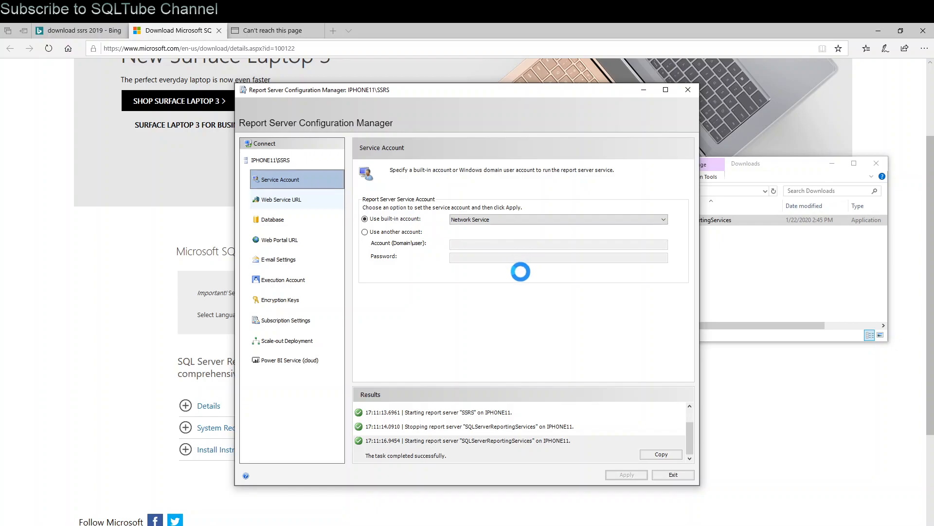
left_click(281, 199)
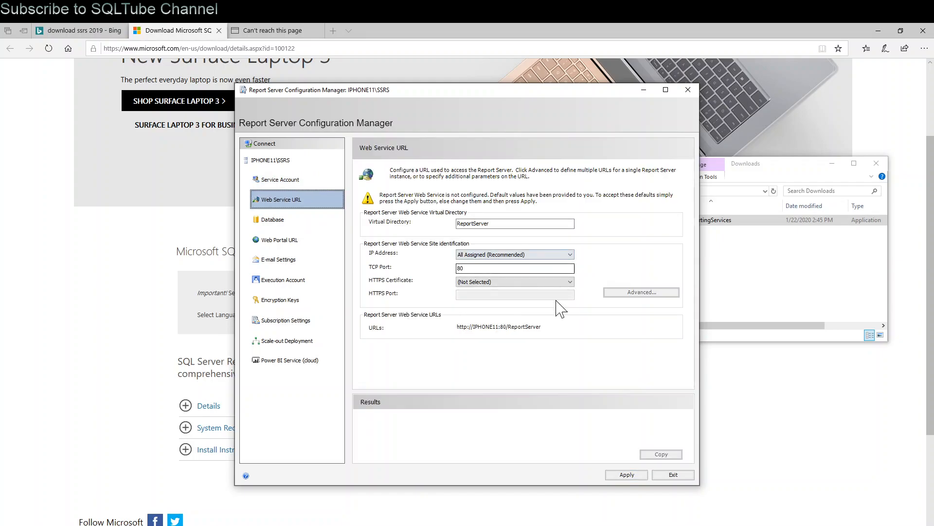
left_click(626, 474)
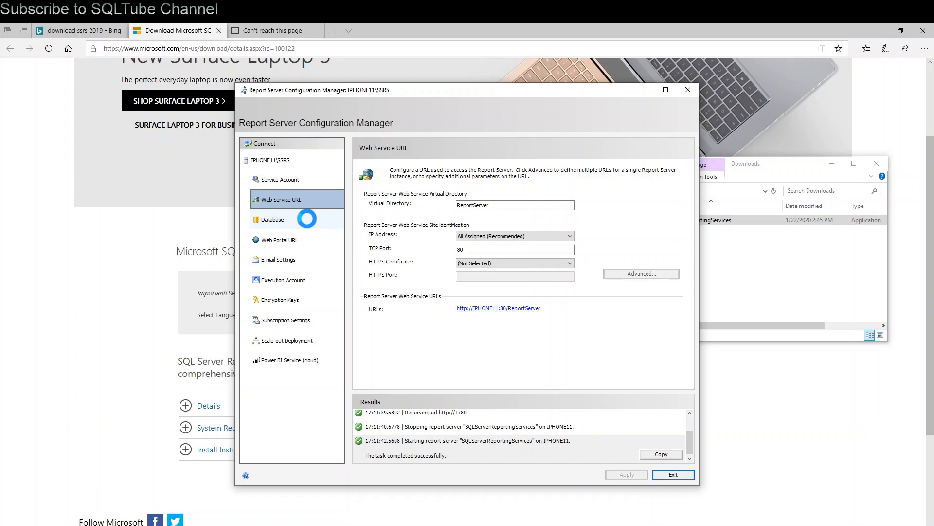
left_click(272, 219)
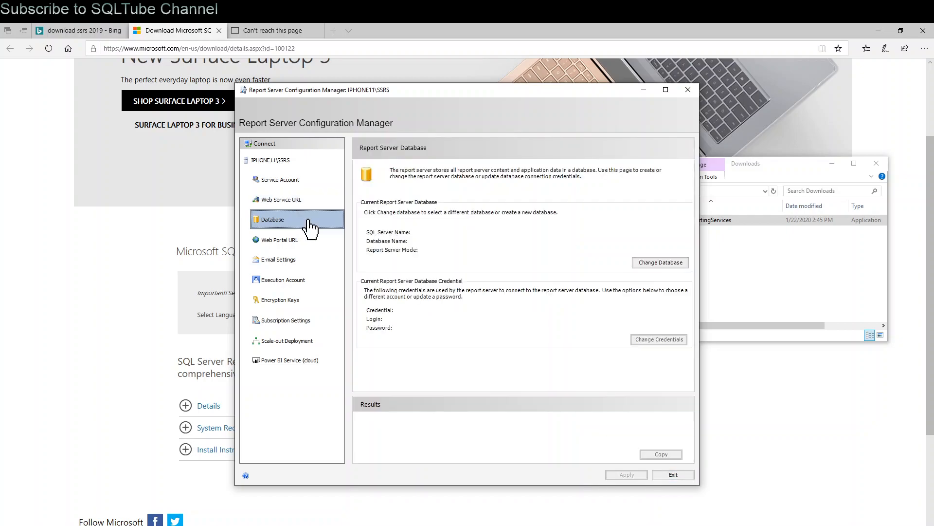
Use the Change Database wizard to create ReportServer on IPHONE11 with service credentials
left_click(660, 263)
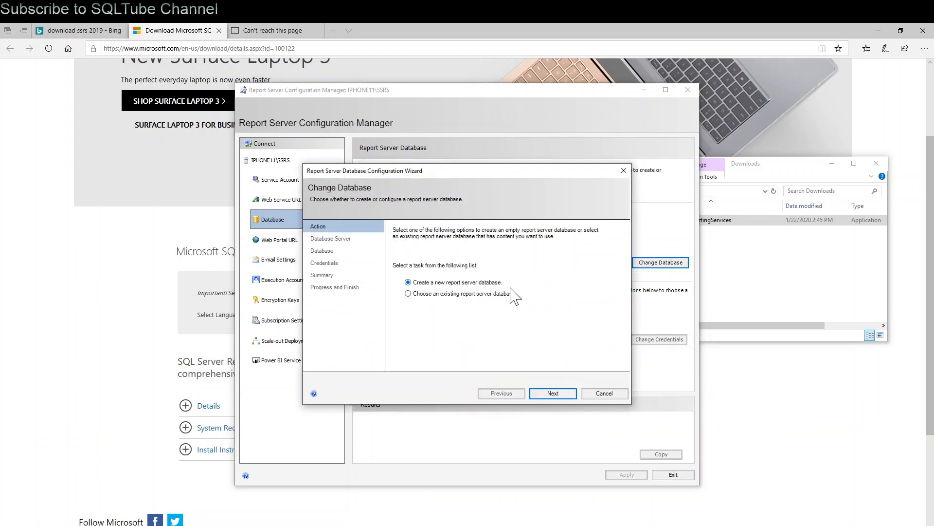
left_click(552, 392)
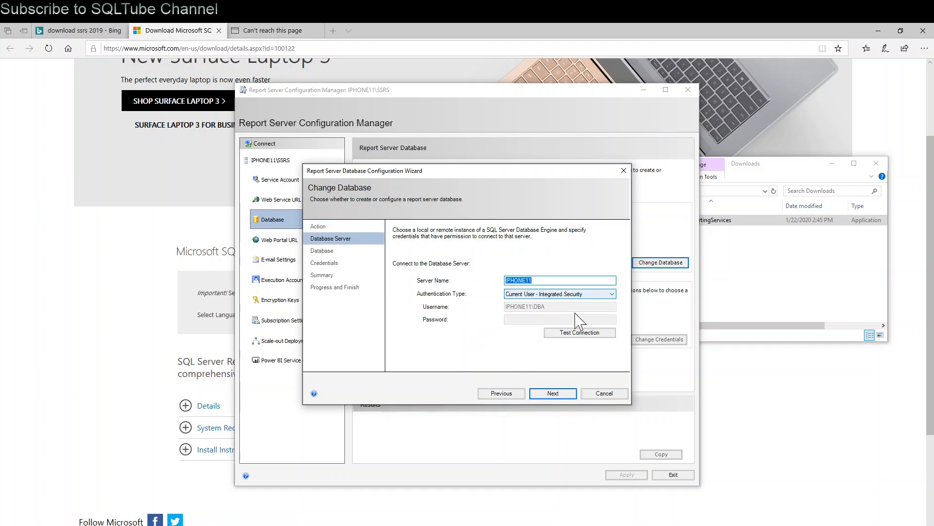
left_click(578, 332)
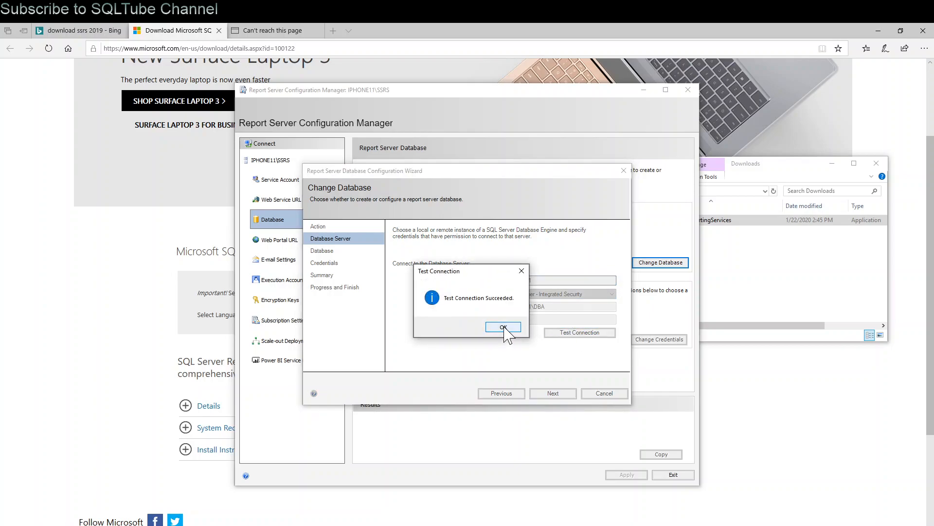
left_click(503, 327)
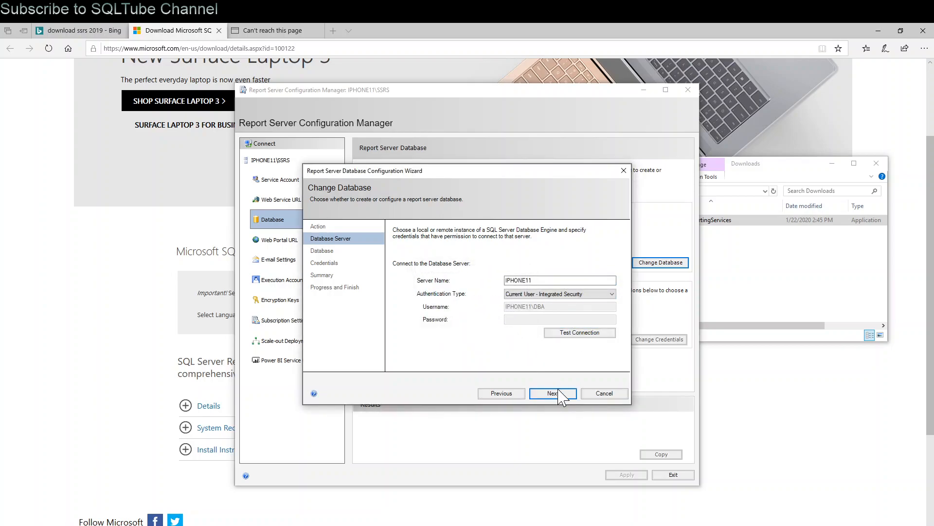
left_click(551, 393)
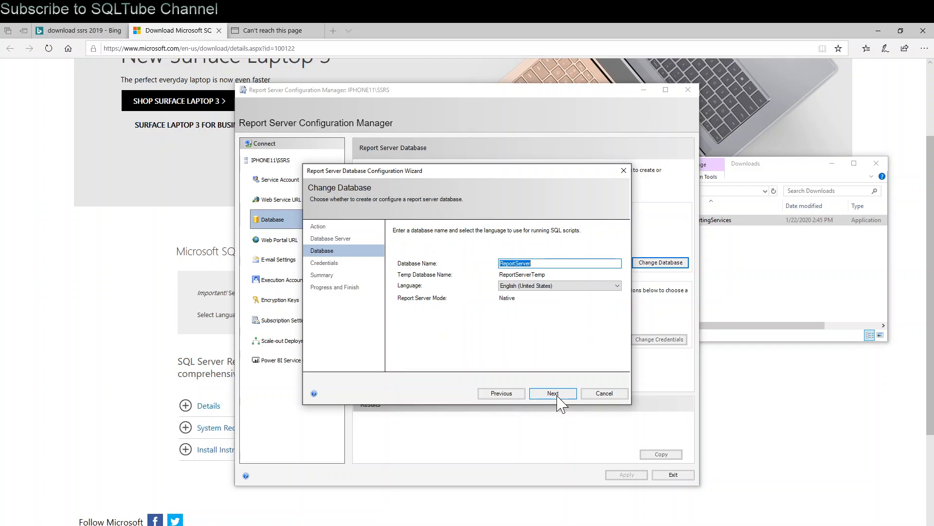
left_click(551, 392)
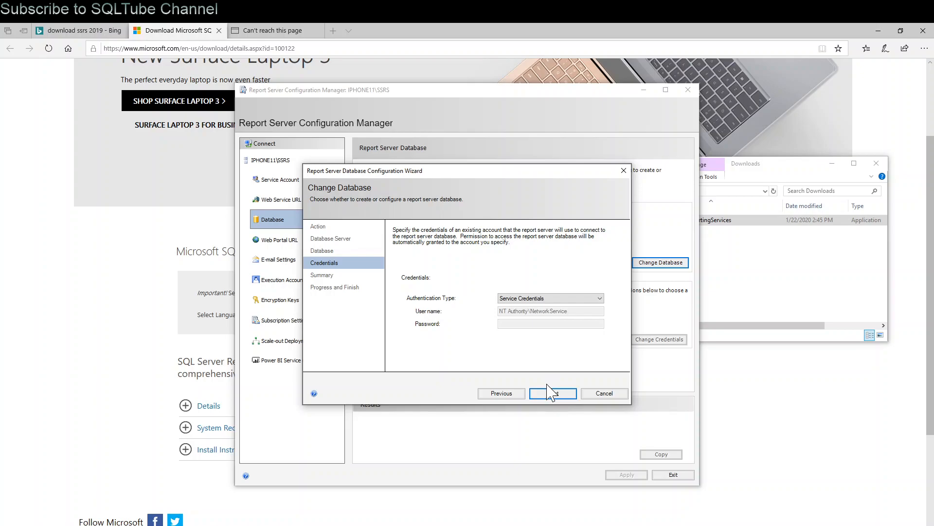
left_click(552, 393)
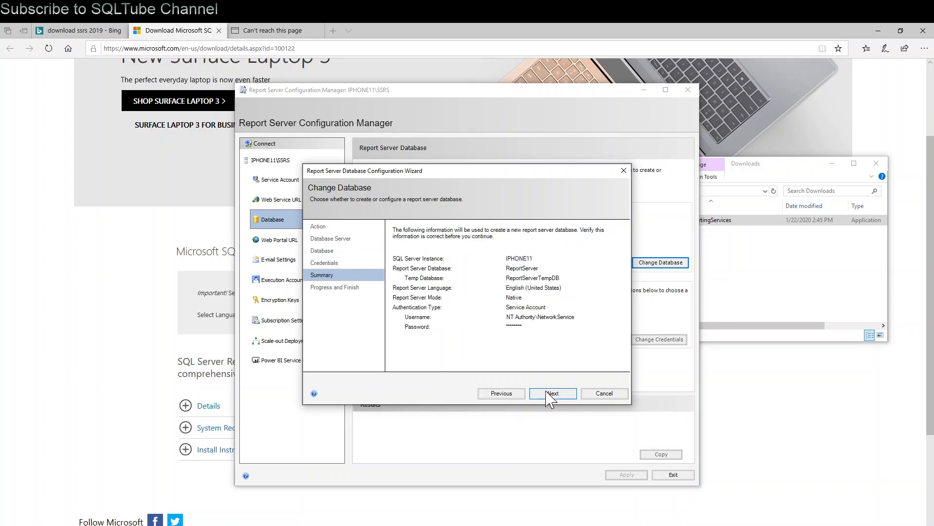
left_click(552, 393)
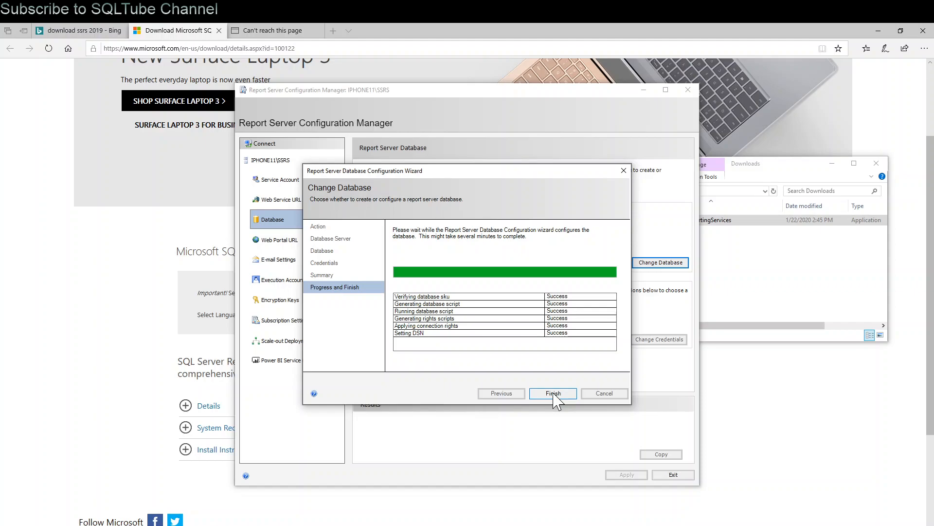
left_click(552, 393)
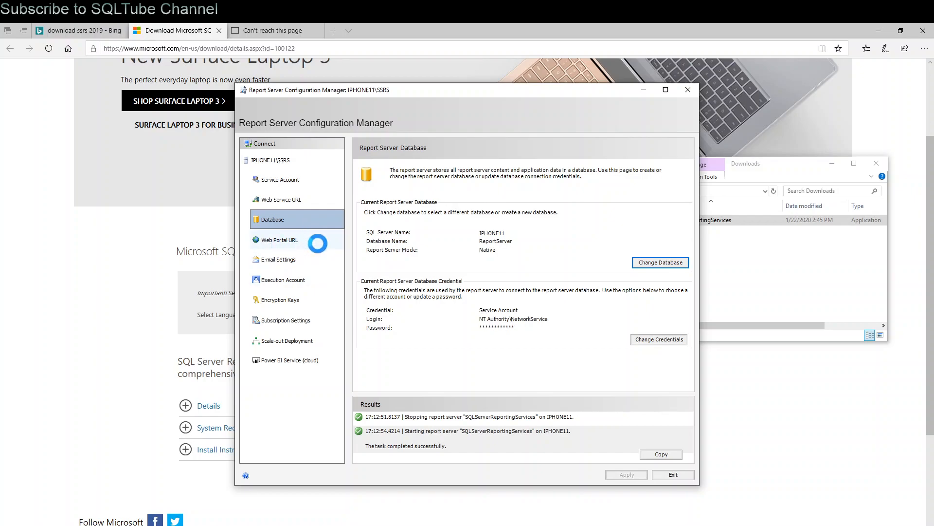
left_click(279, 239)
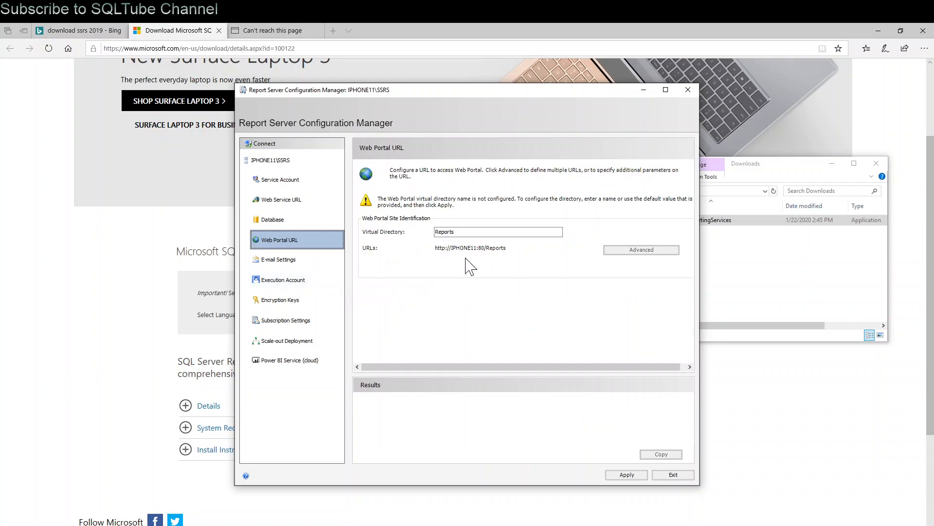
Apply the Web Portal URL with the default Reports virtual directory on port 80
left_click(497, 231)
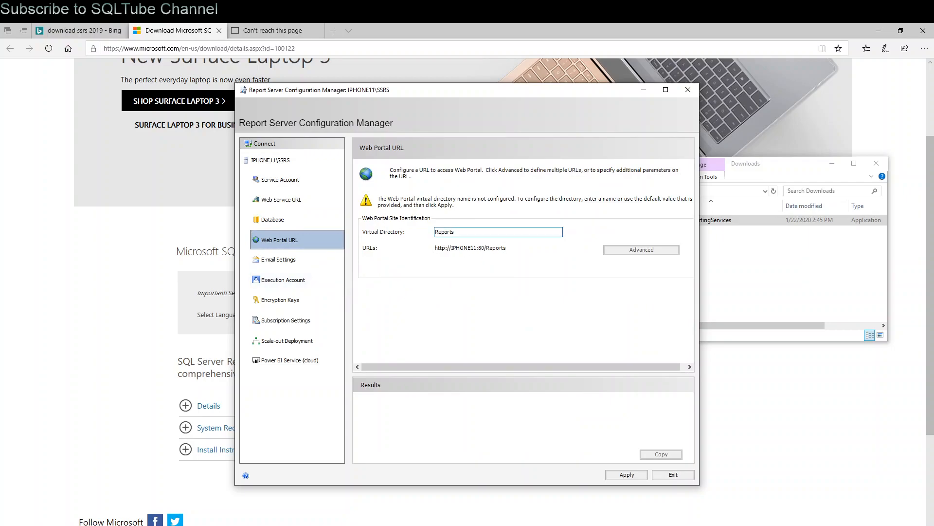
left_click(626, 474)
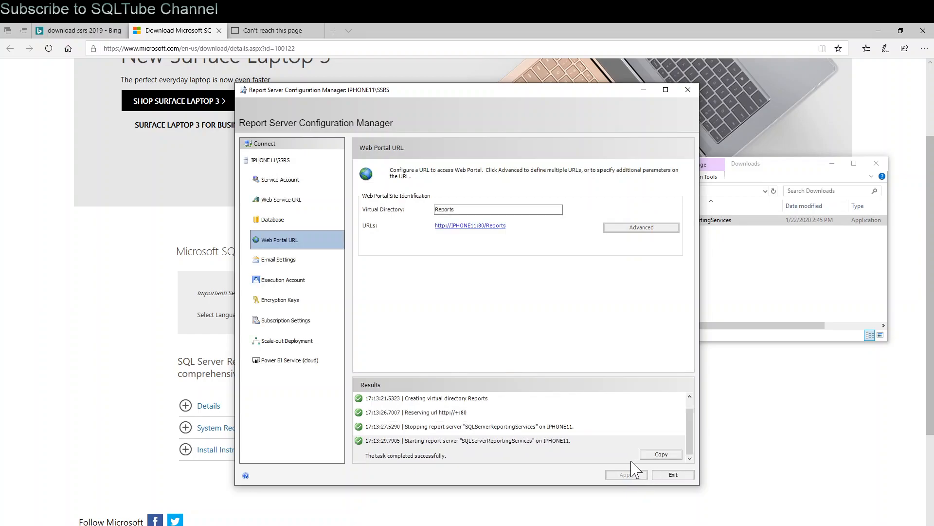
mouse_move(283, 280)
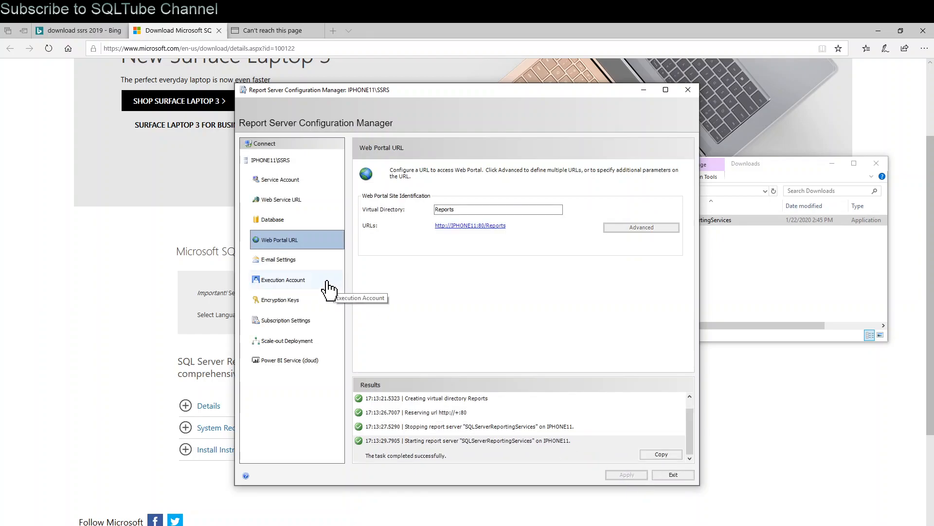
mouse_move(316, 265)
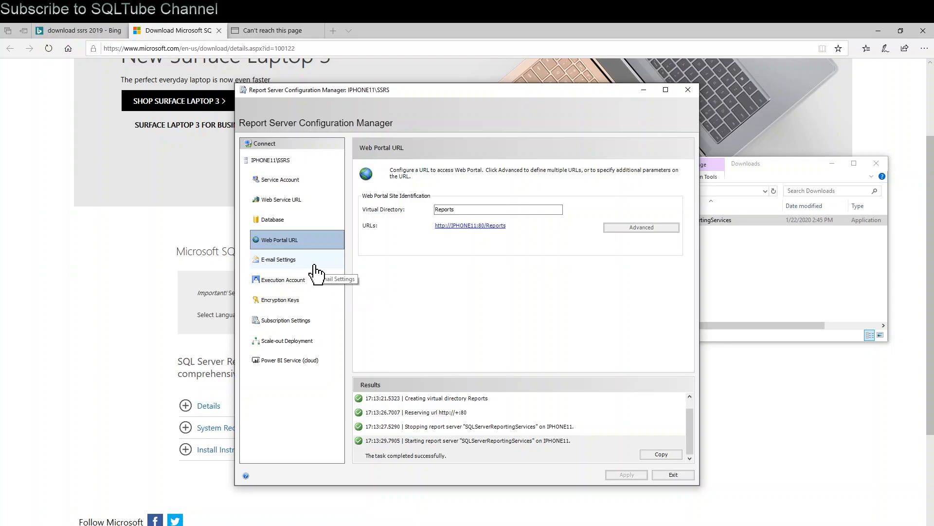
mouse_move(339, 270)
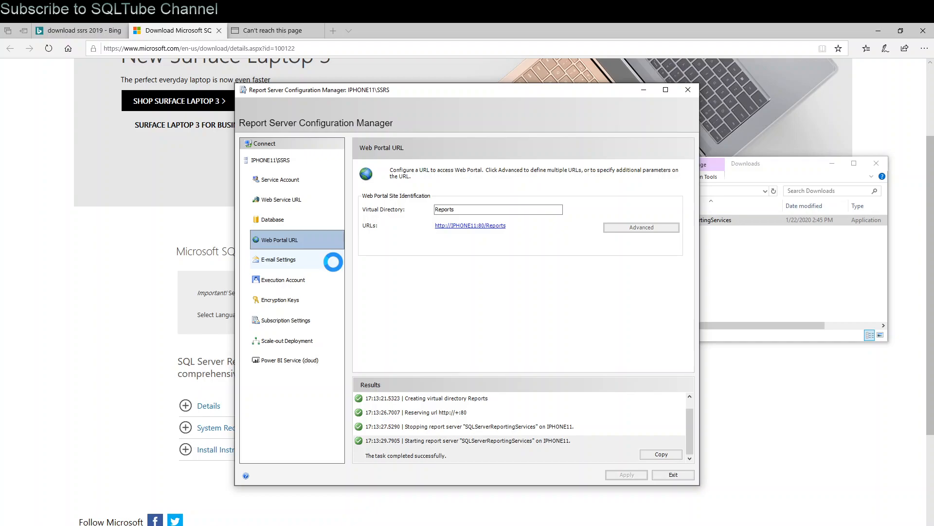
View the E-mail Settings page, then the Encryption Keys page
left_click(278, 259)
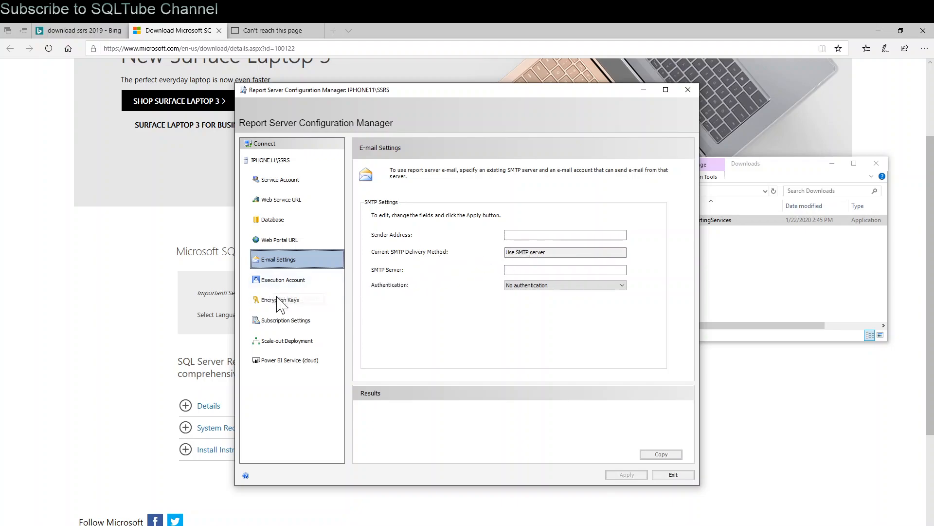
left_click(280, 299)
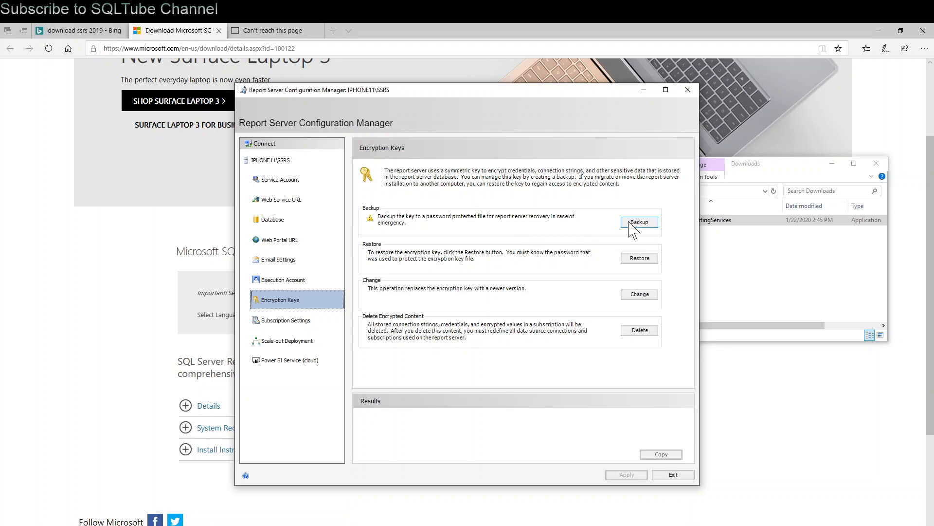
Back up the encryption key to backupkey.snk in Documents with a confirmed password
left_click(639, 222)
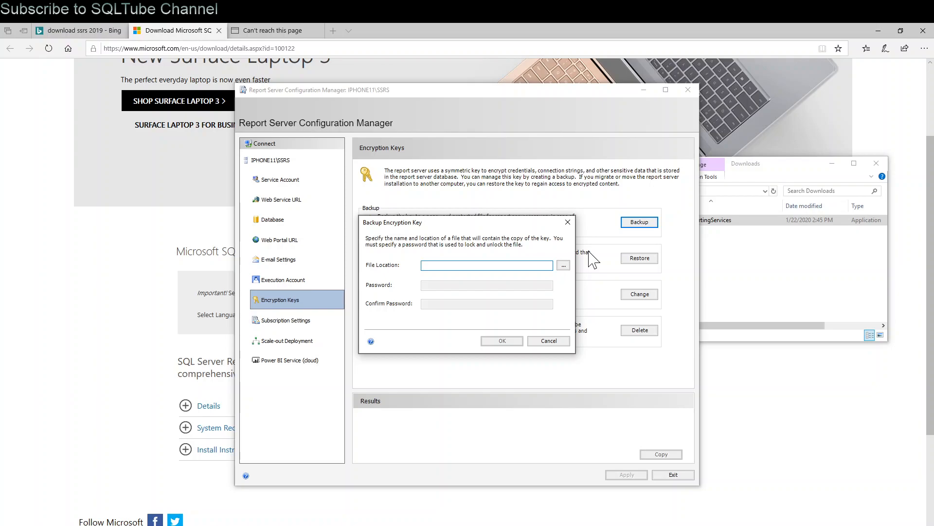
left_click(485, 264)
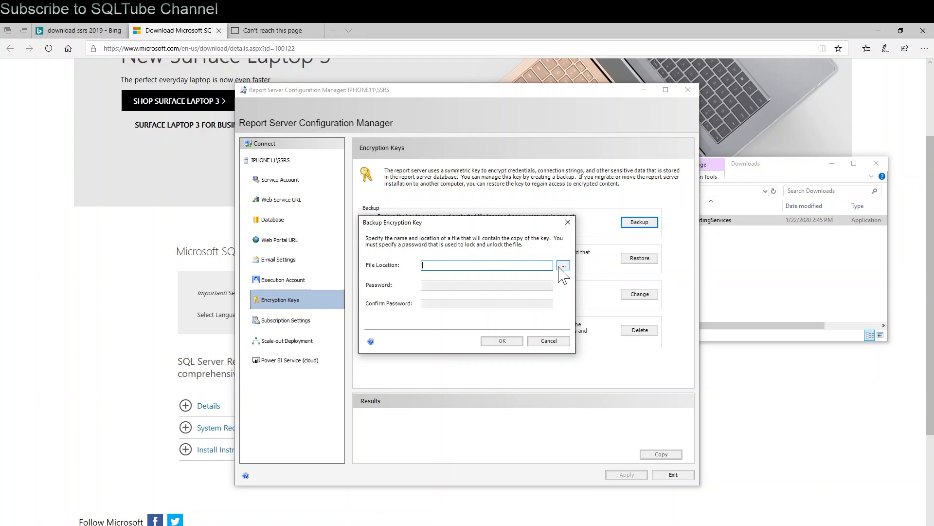
left_click(563, 264)
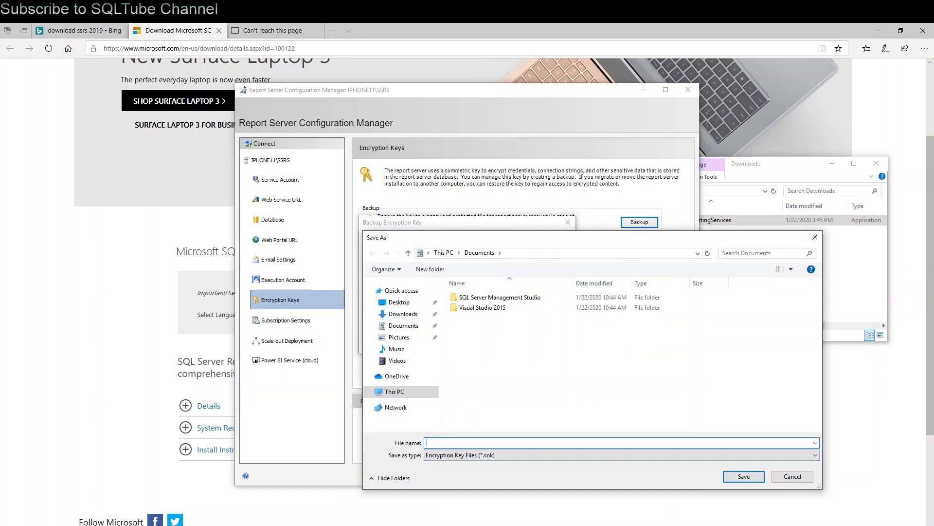
type("bac")
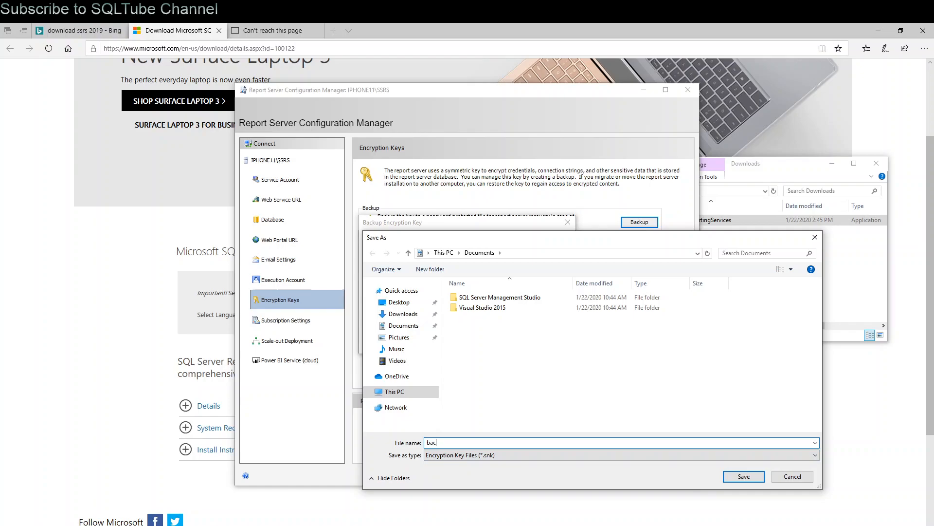
left_click(743, 476)
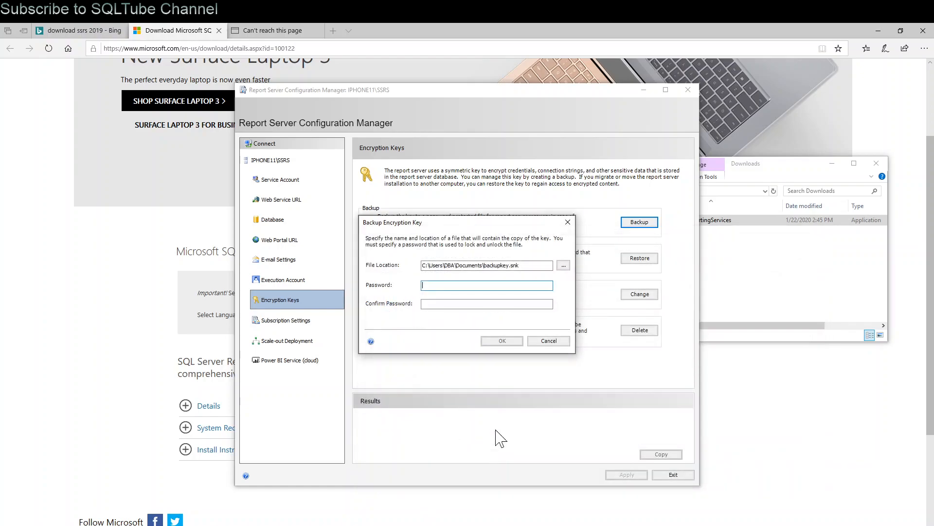
type("••")
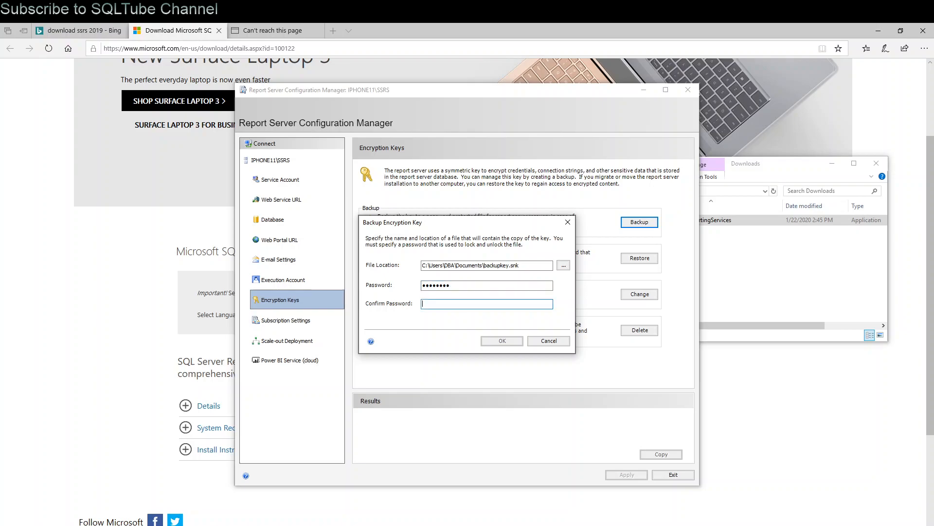
type("•••••")
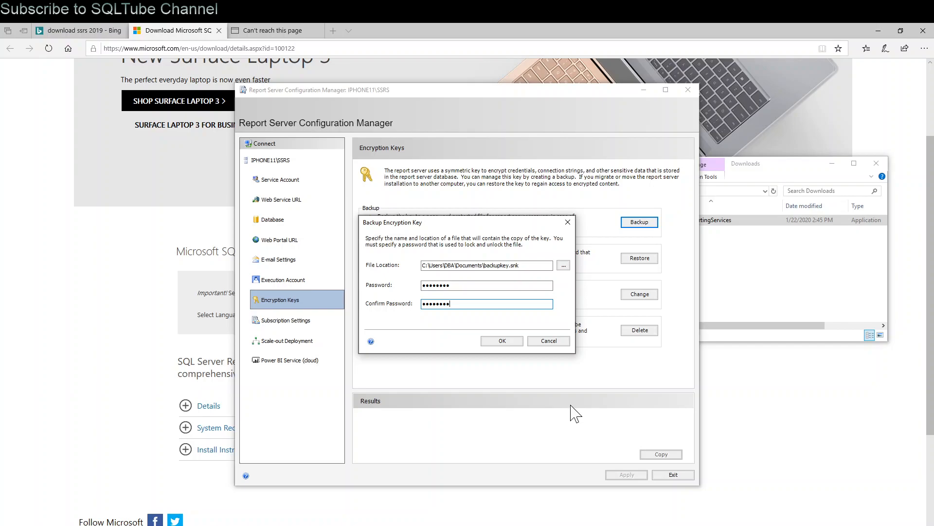
left_click(501, 340)
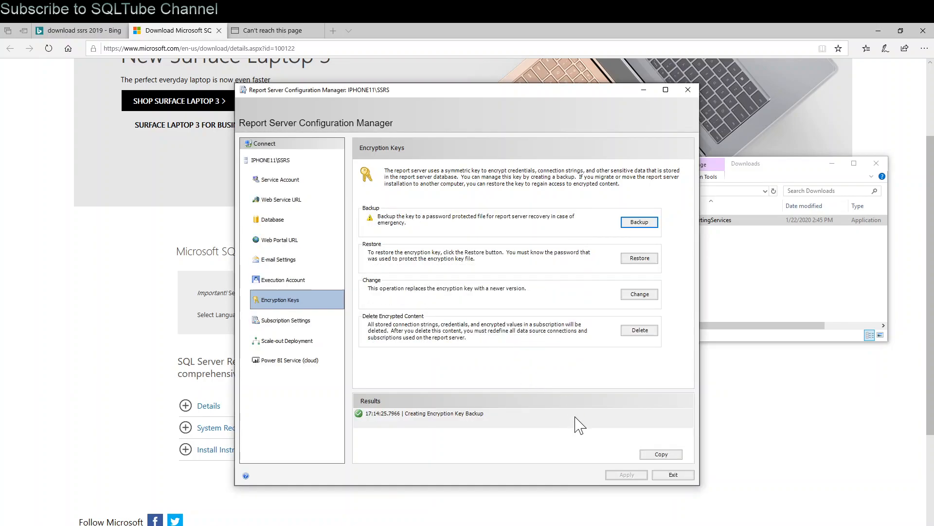
mouse_move(536, 423)
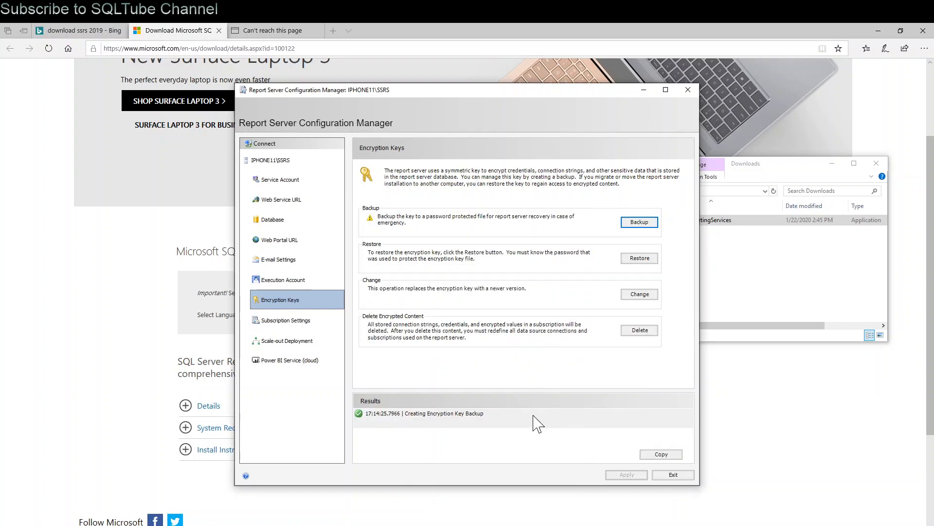
View the Subscription Settings file share page, then exit Report Server Configuration Manager
left_click(284, 320)
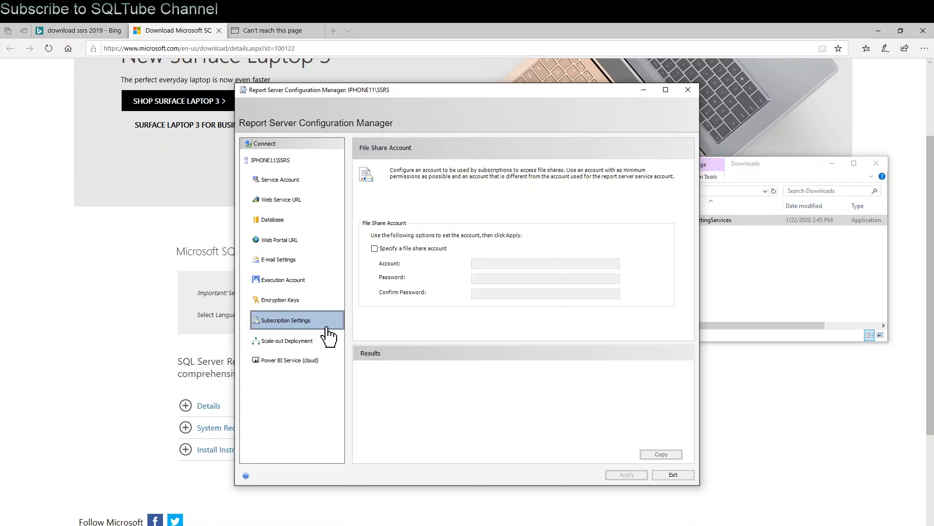
mouse_move(523, 292)
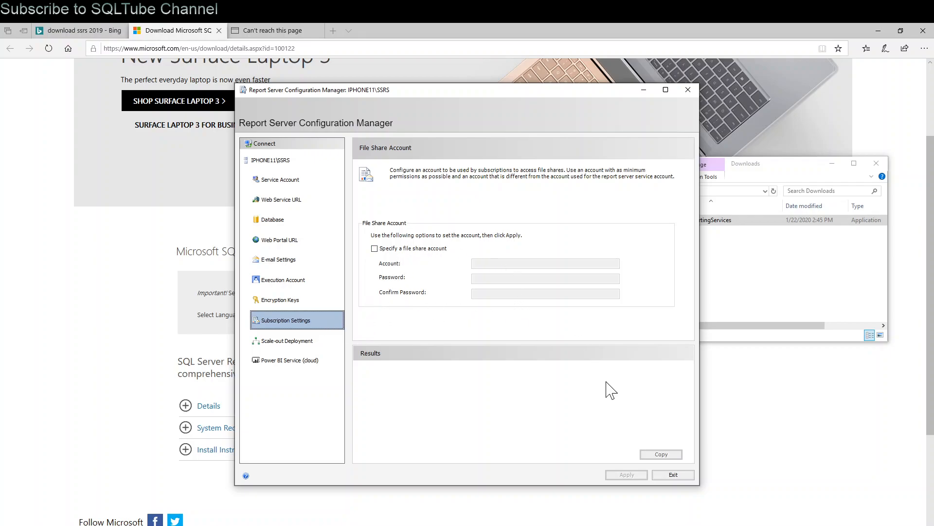
mouse_move(558, 375)
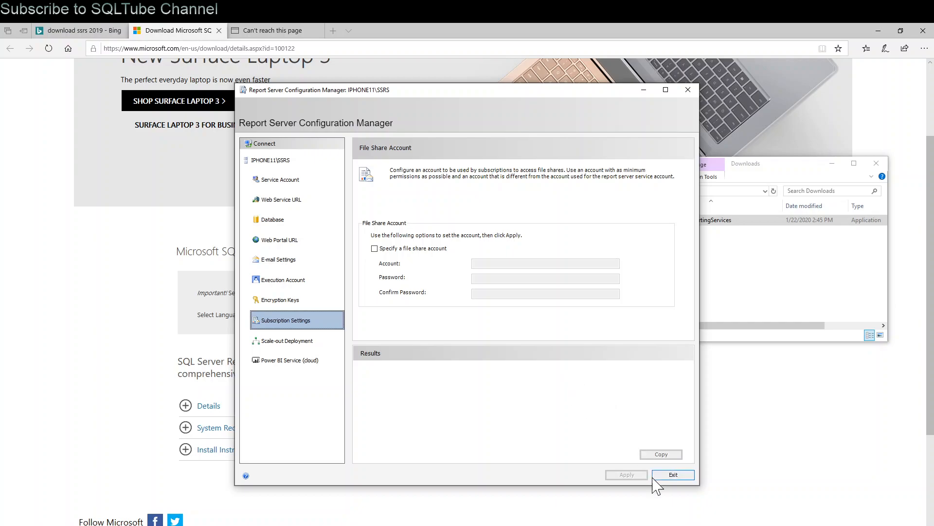
left_click(672, 475)
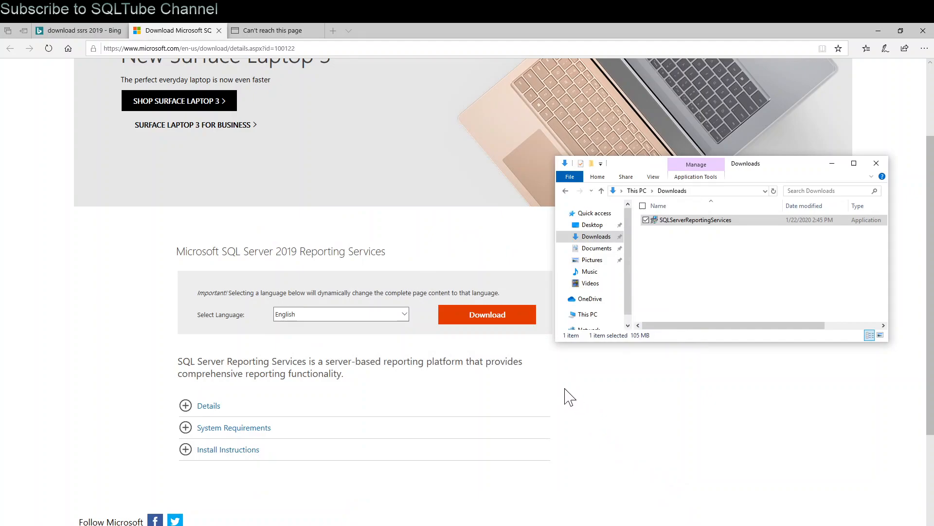
mouse_move(547, 382)
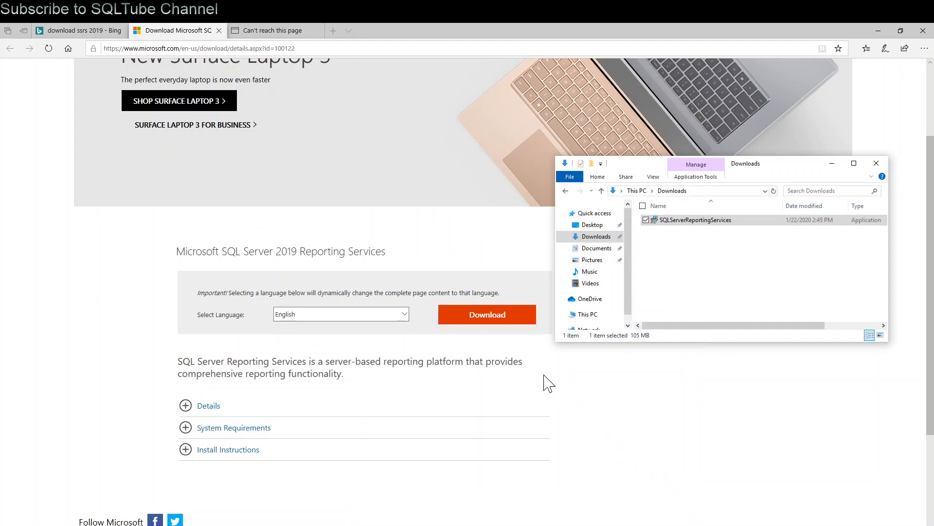